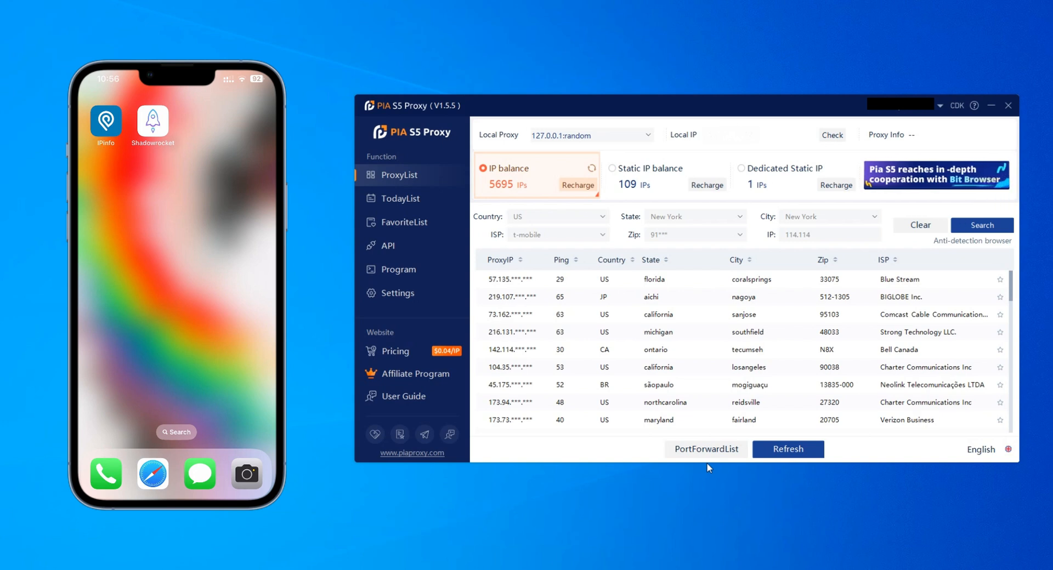
{"action": "mouse_move", "coordinate": [688, 424]}
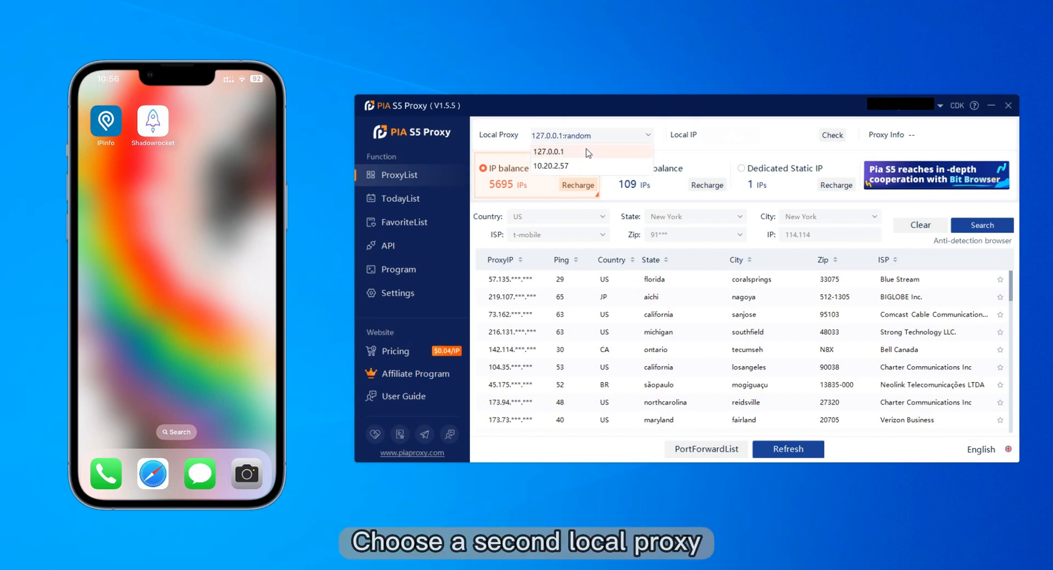
{"action": "mouse_move", "coordinate": [573, 166]}
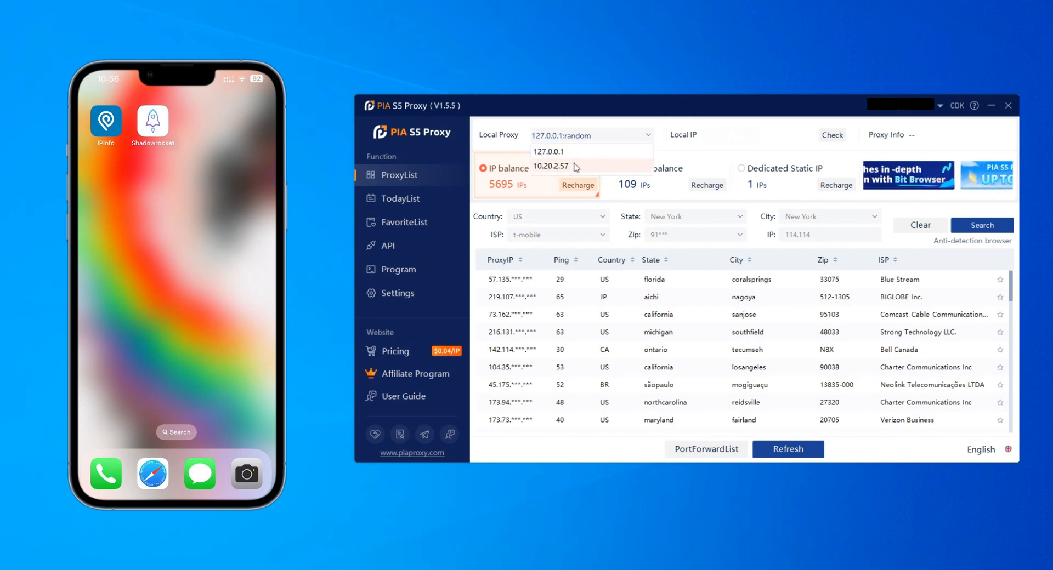
Forward a proxy IP to local address 10.20.2.57 and show port 40001 bound to Chicago
{"action": "left_click", "coordinate": [551, 165]}
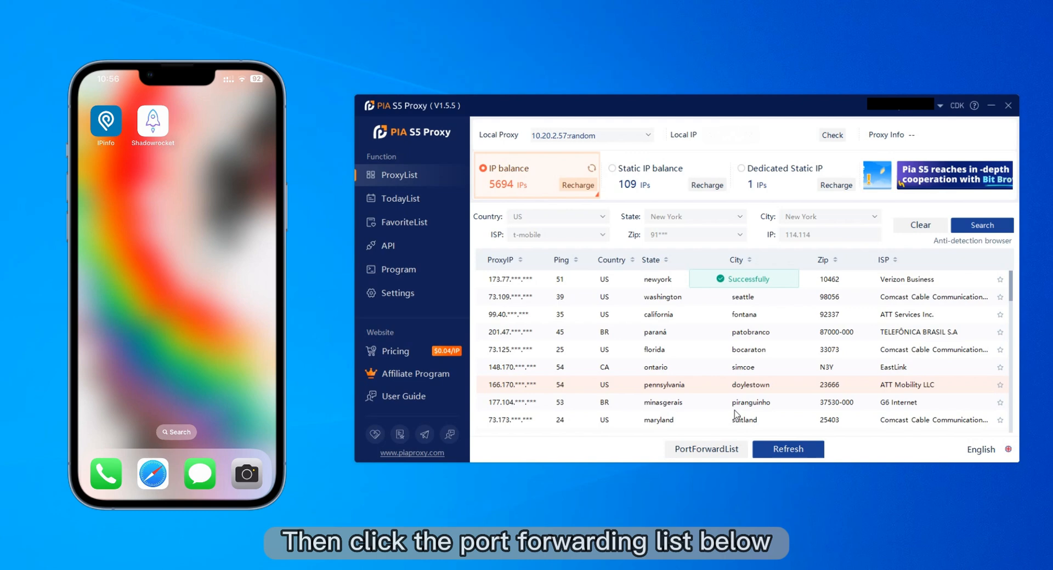
{"action": "left_click", "coordinate": [705, 448]}
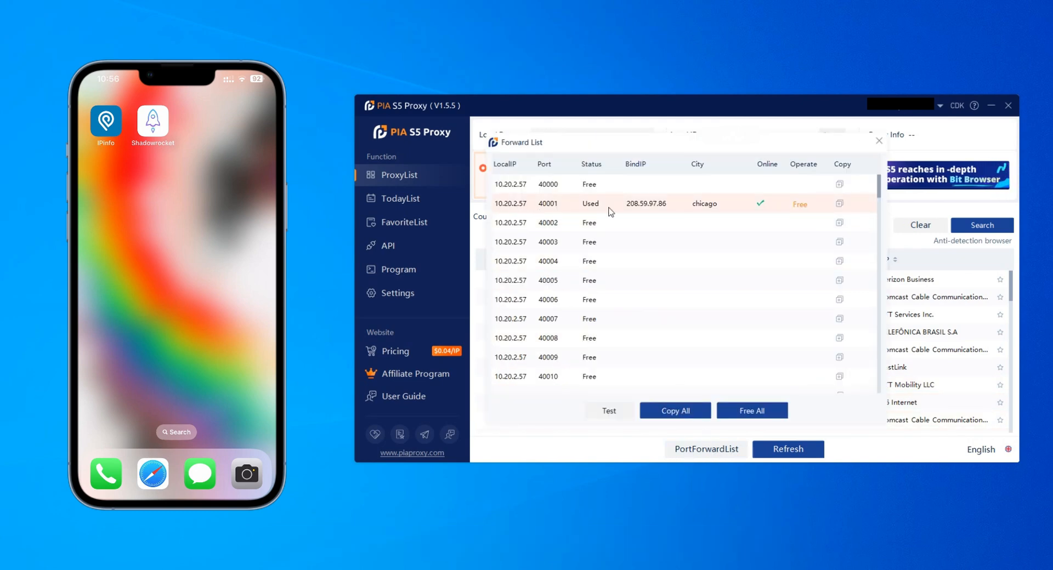
{"action": "mouse_move", "coordinate": [680, 214]}
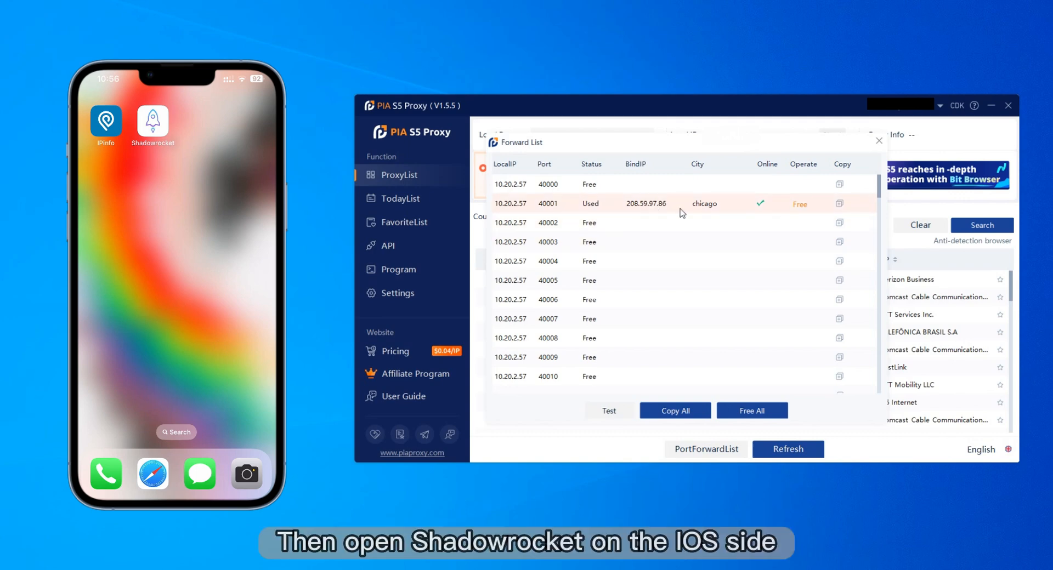
Launch Shadowrocket and set Global Routing to Proxy mode
{"action": "left_click", "coordinate": [151, 121]}
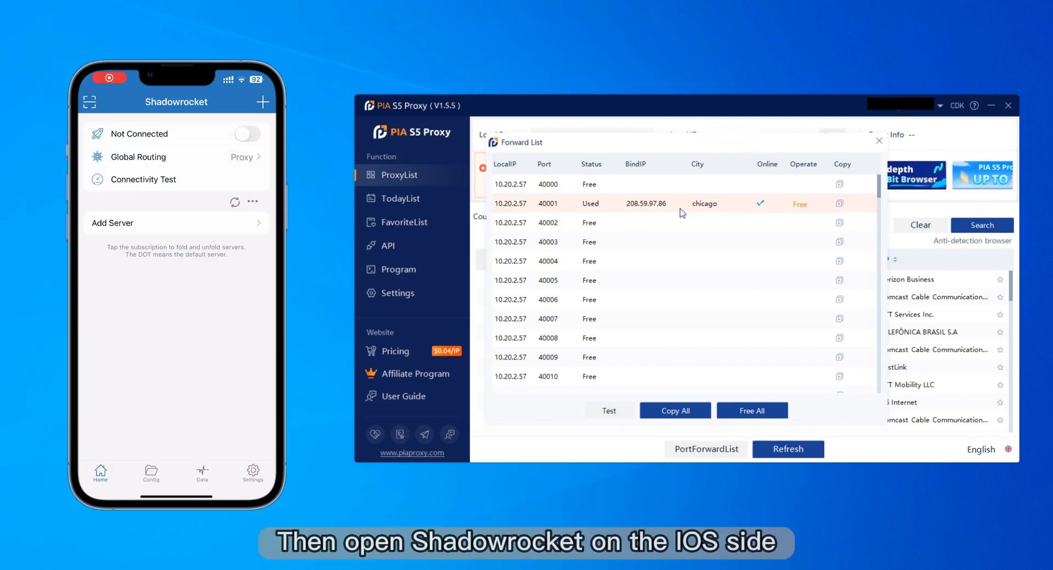
{"action": "left_click", "coordinate": [139, 157]}
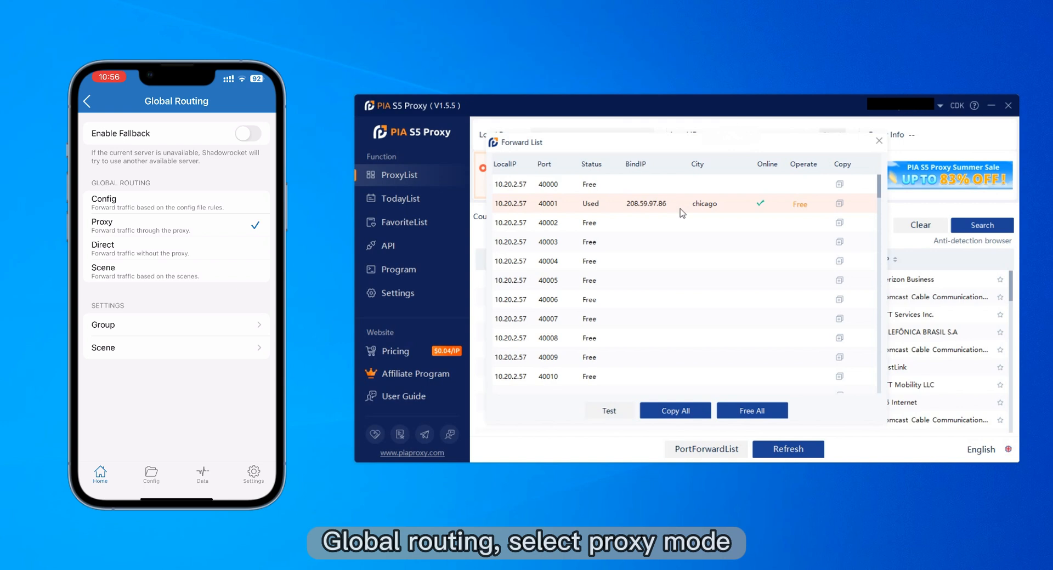
{"action": "left_click", "coordinate": [86, 101]}
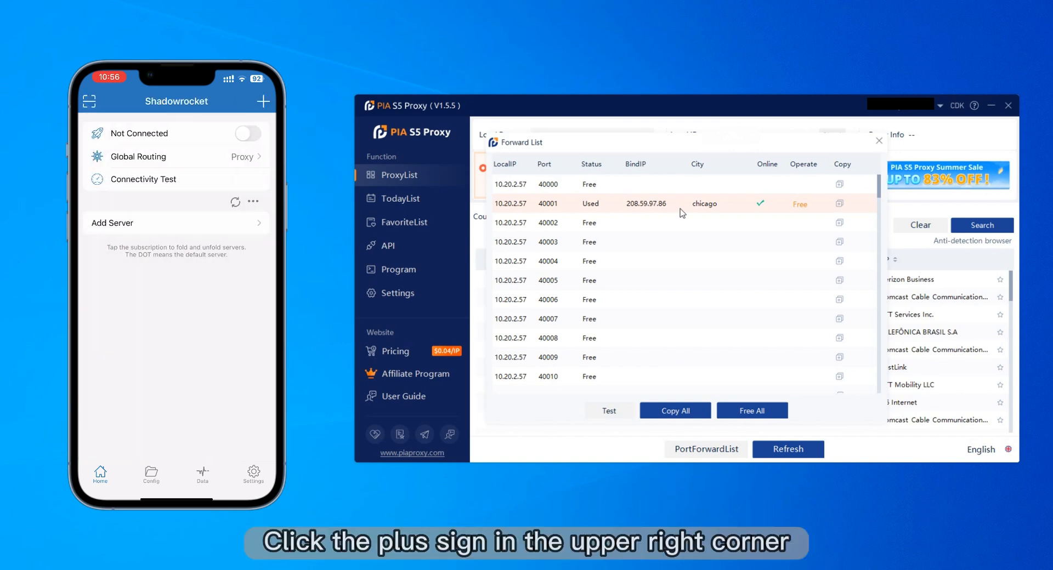
Add and save a Socks5 server with address 10.20.2.57 and port 40001
{"action": "left_click", "coordinate": [263, 101]}
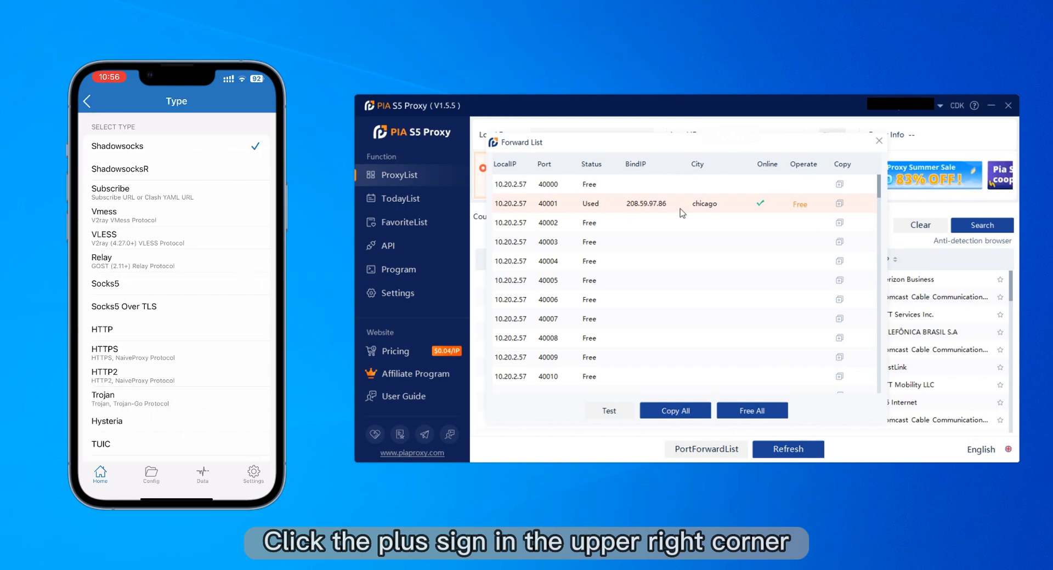
{"action": "left_click", "coordinate": [106, 283]}
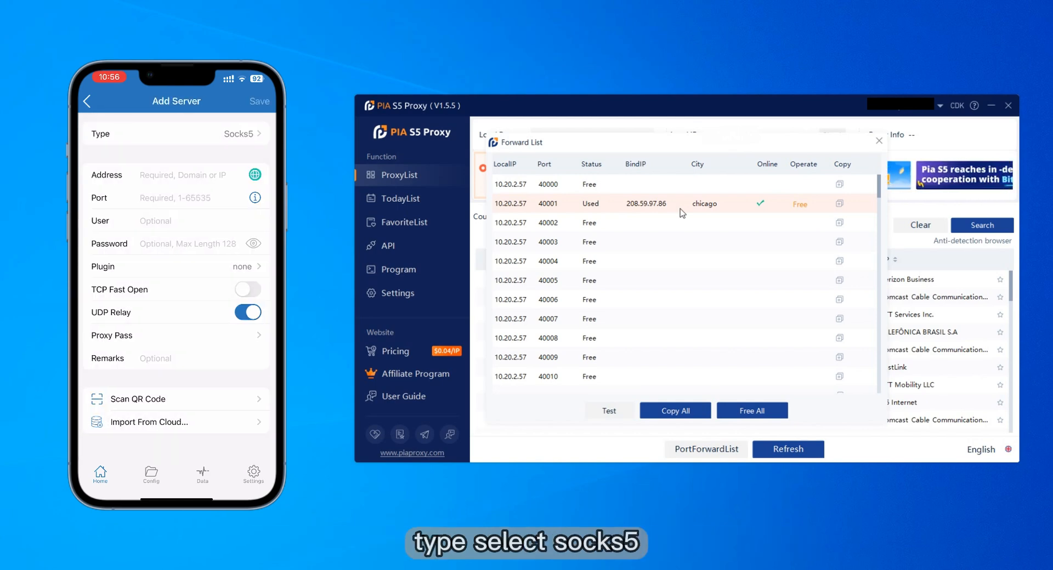
{"action": "left_click", "coordinate": [187, 176]}
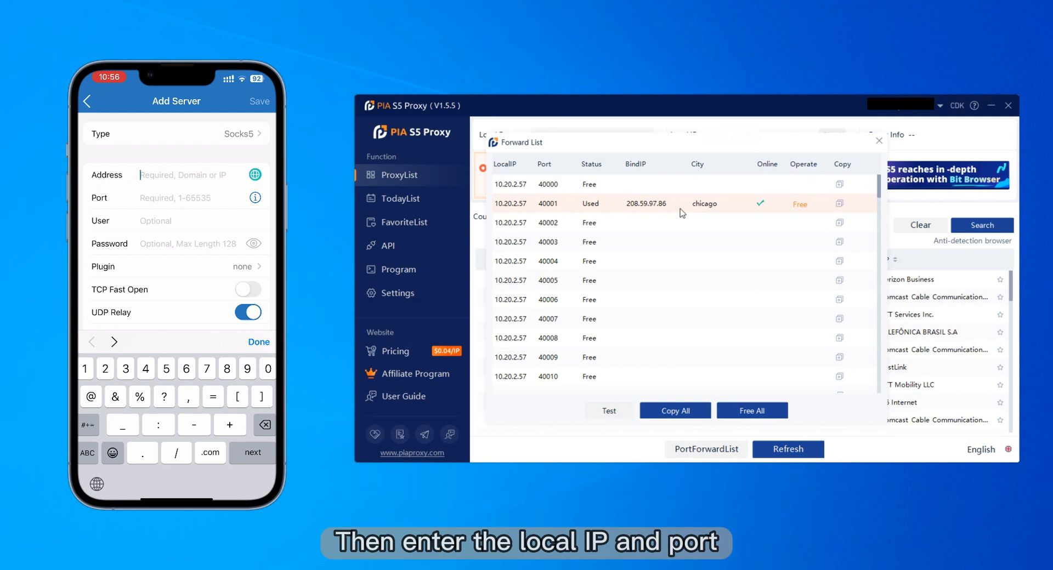
{"action": "type", "text": "10.20.2.57"}
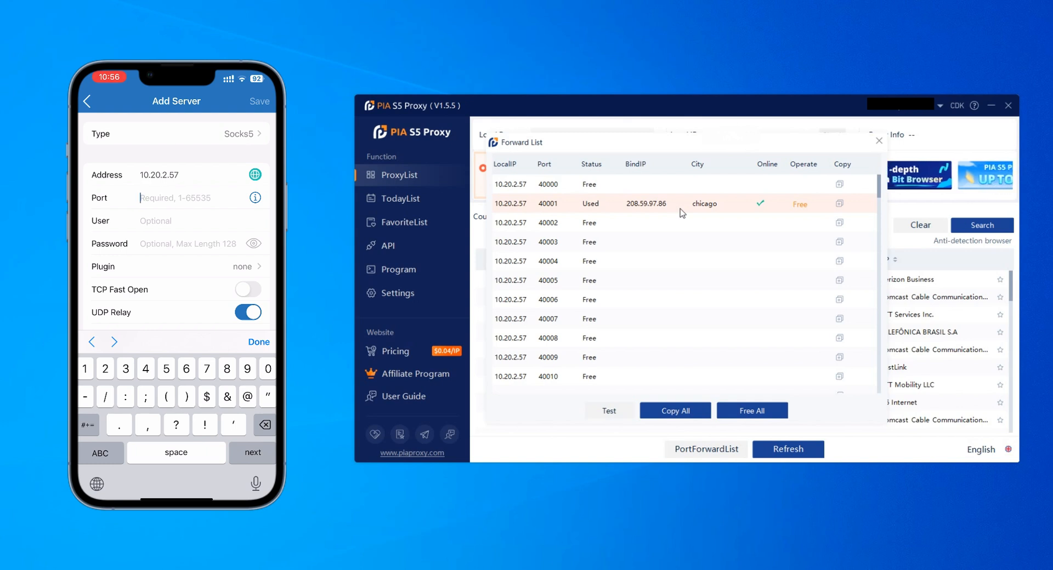
{"action": "type", "text": "40001"}
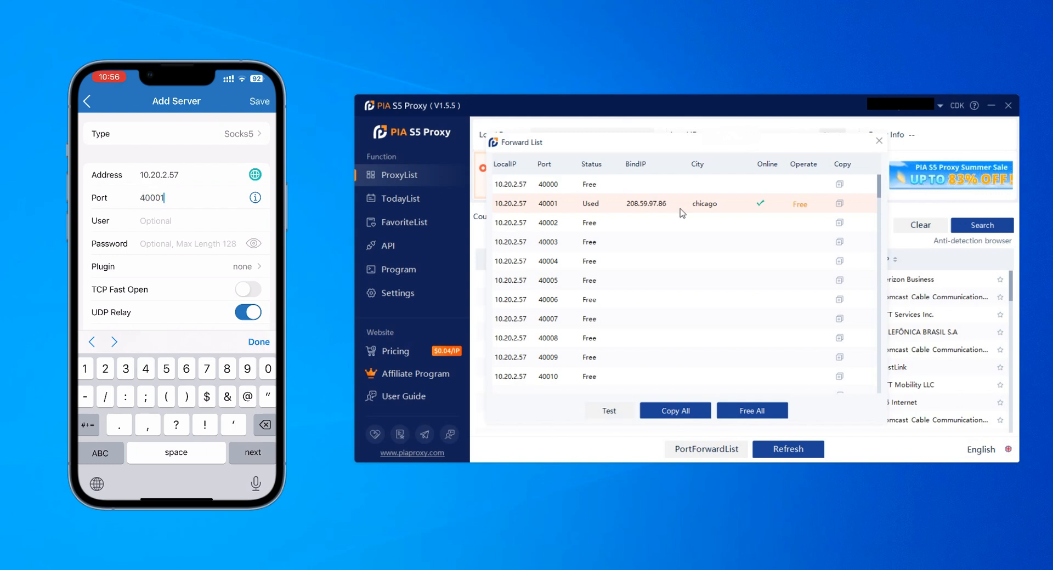
{"action": "left_click", "coordinate": [259, 342]}
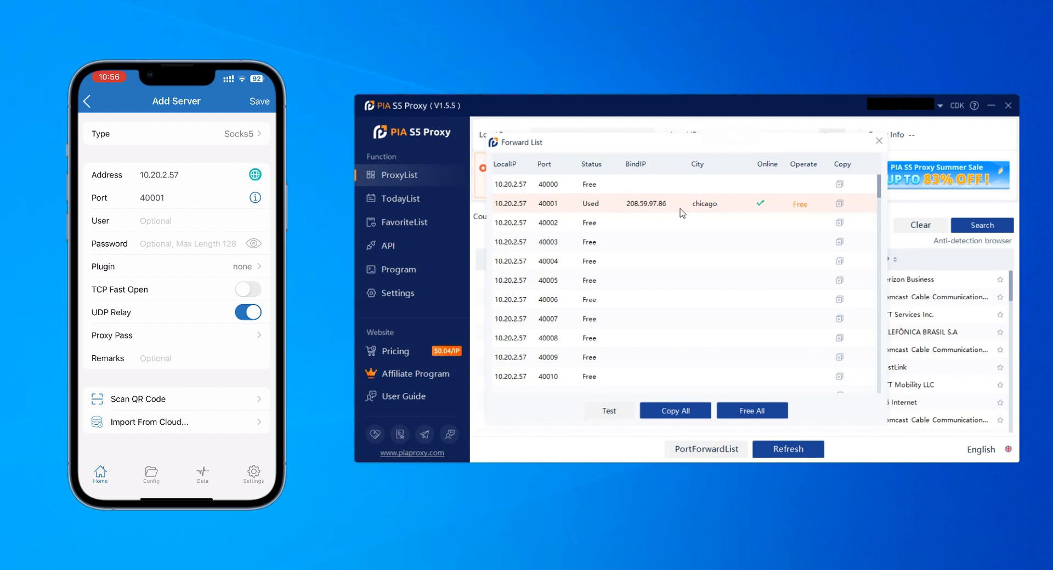
{"action": "left_click", "coordinate": [259, 101]}
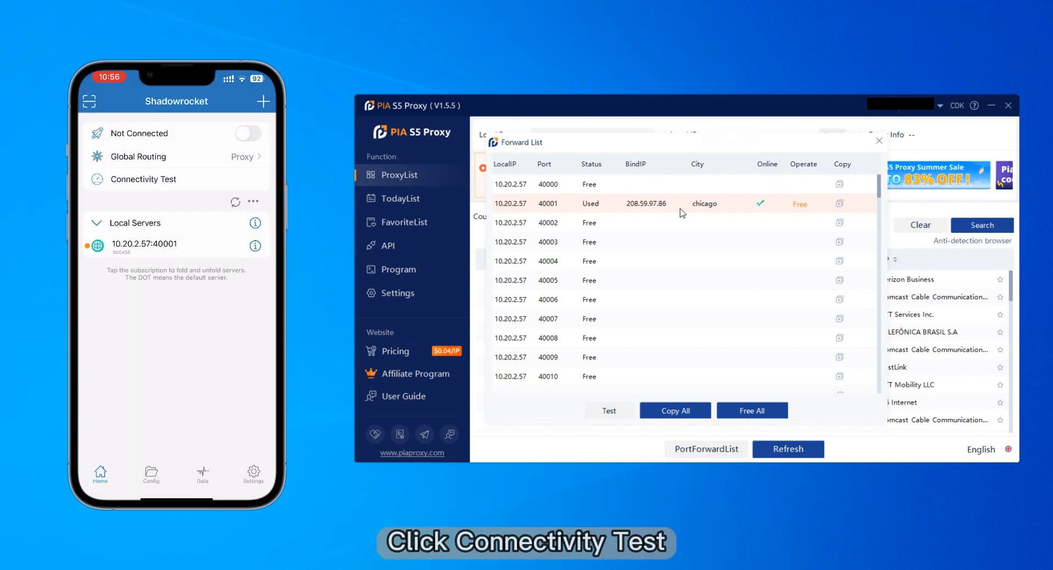
Run the connectivity test (7 ms) and switch on the 10.20.2.57:40001 connection
{"action": "left_click", "coordinate": [143, 179]}
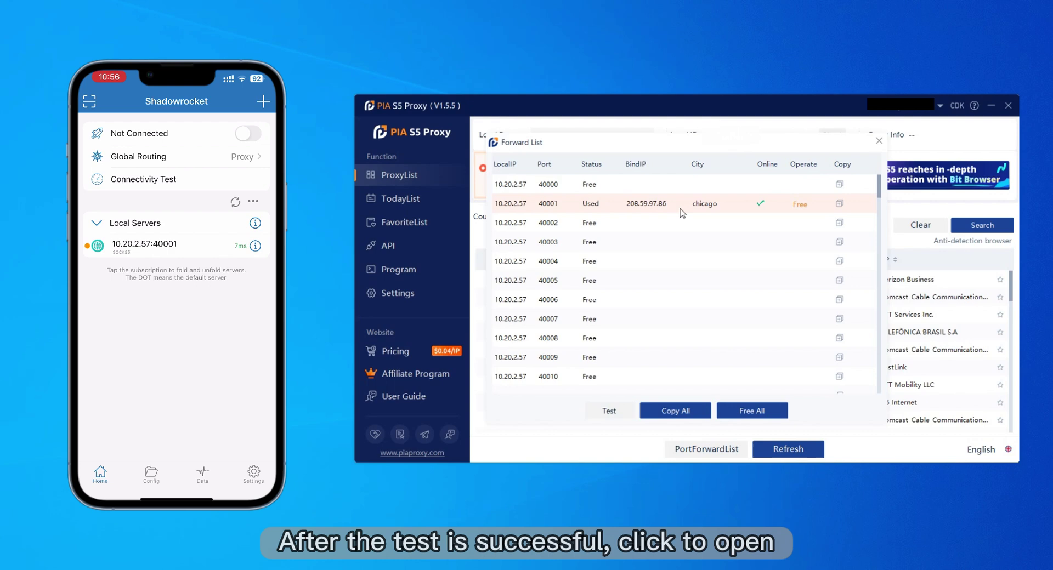
{"action": "left_click", "coordinate": [247, 133]}
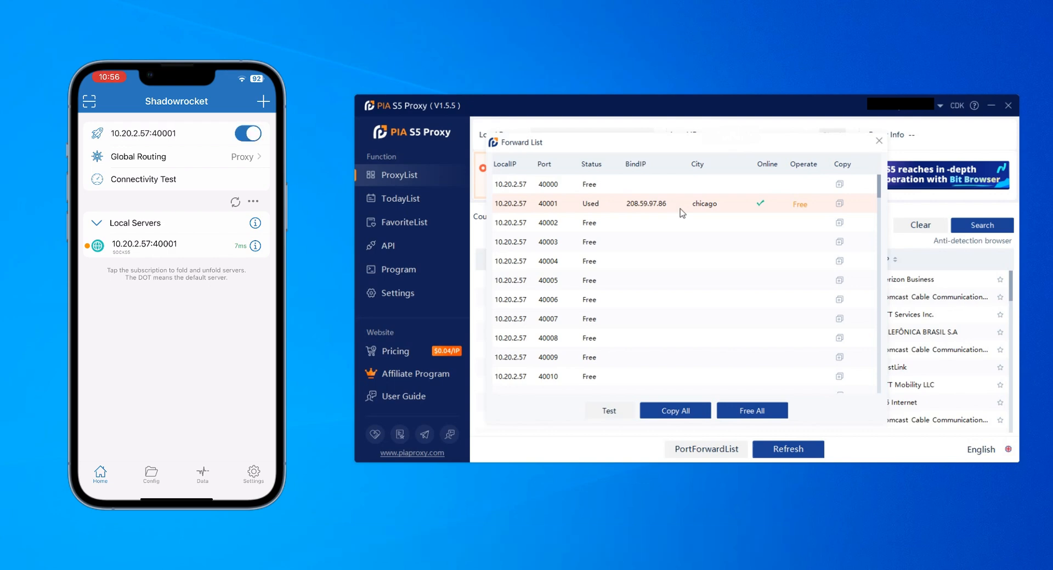